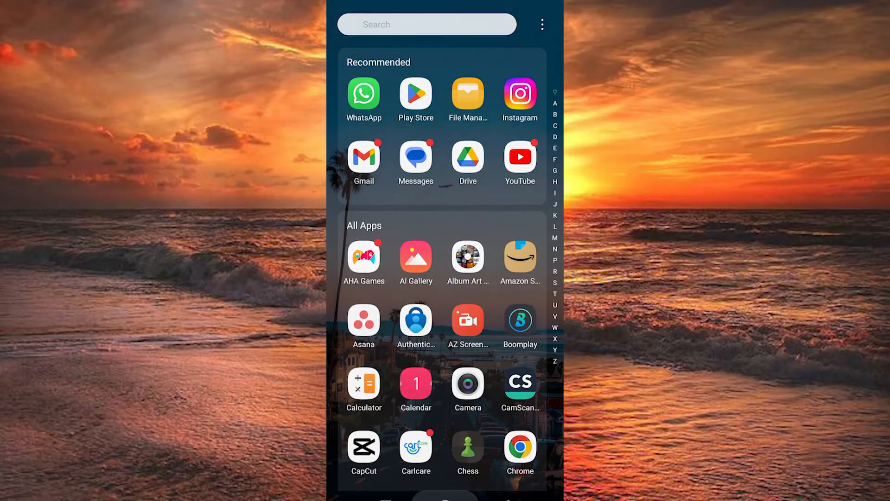
- Search the Play Store for "fnb" to bring up the FNB Banking App
text(fnb)
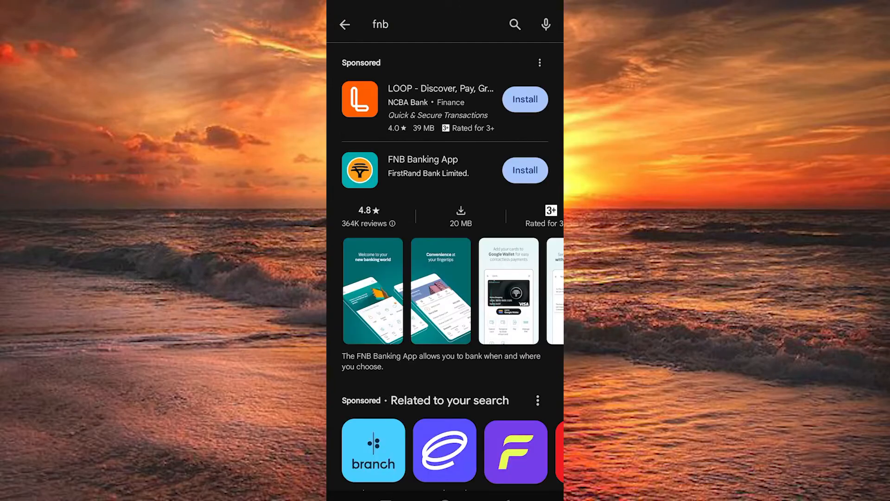
click(523, 171)
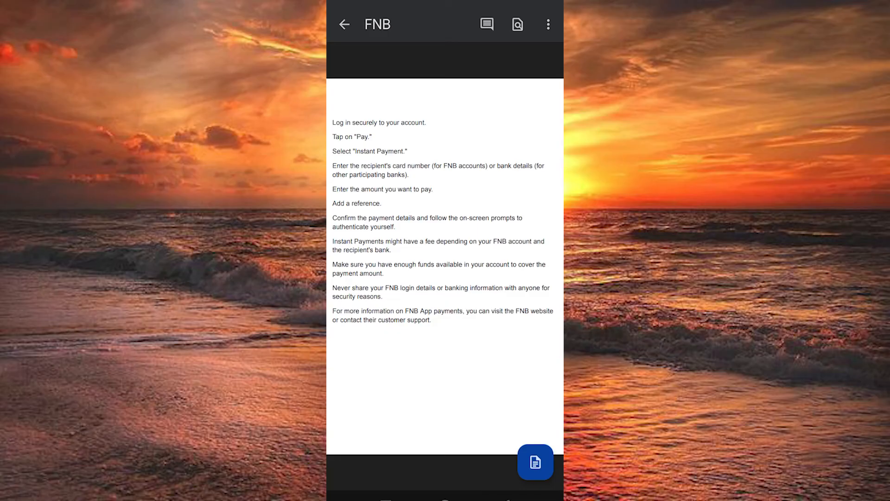
- Leave the FNB instant-payment steps document and return to the home screen
click(344, 24)
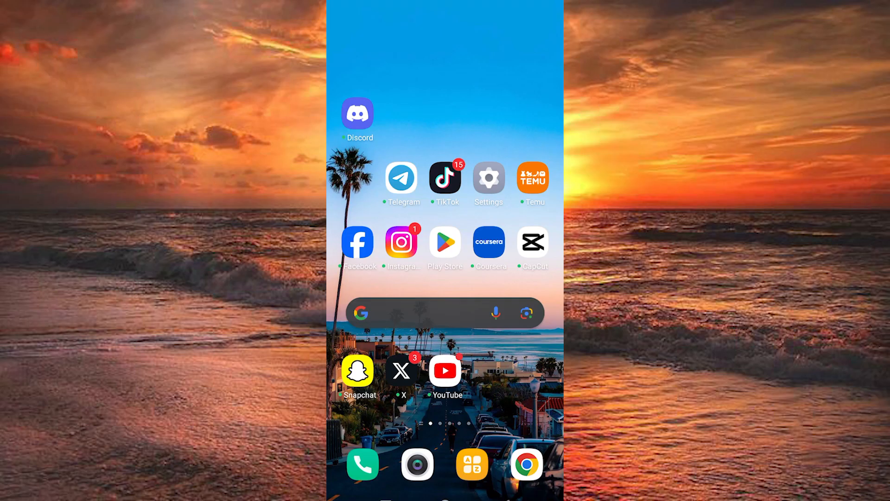